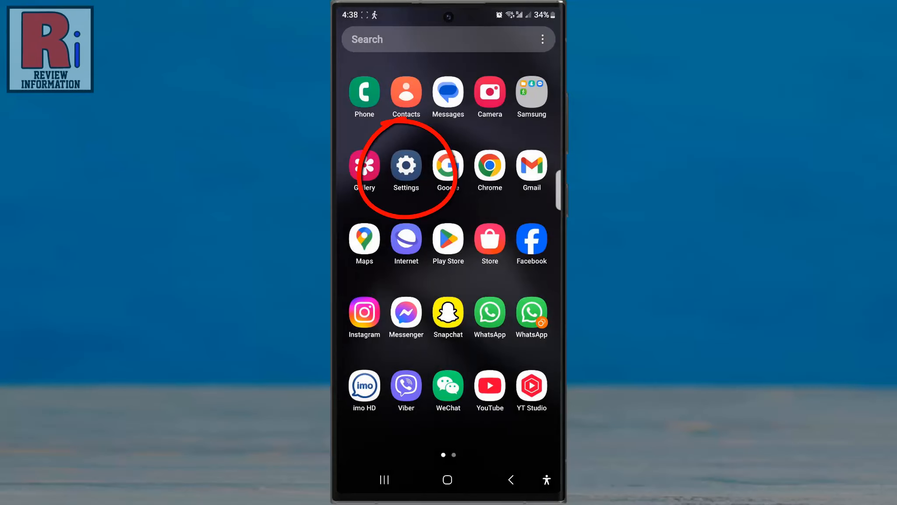
Launch the Settings app from the app drawer.
left_click(406, 166)
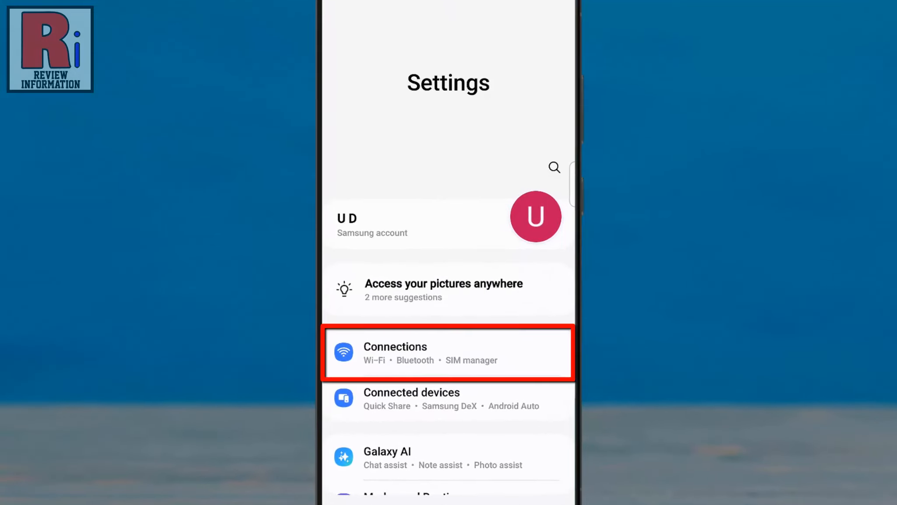
Go into Connections to reach the Wi-Fi page with the current network.
left_click(448, 353)
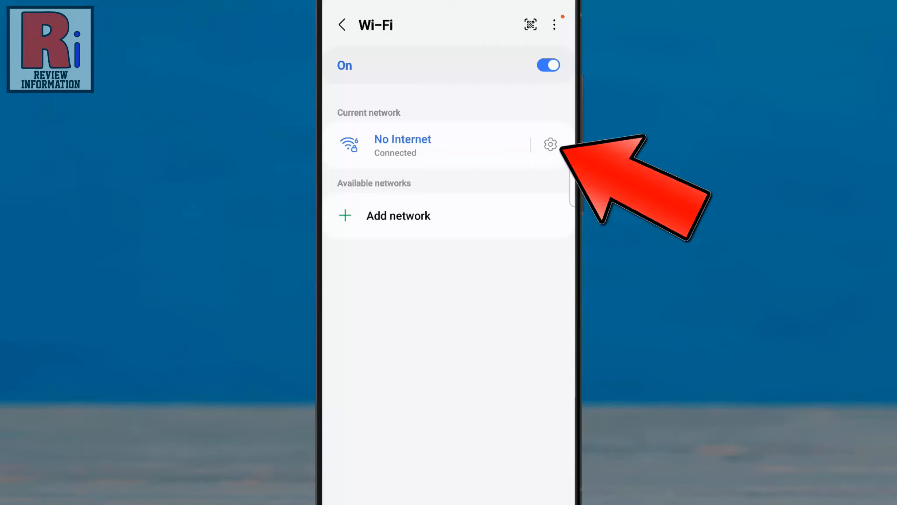
Show the connected network's details with security type, saved password field and auto reconnect.
left_click(550, 145)
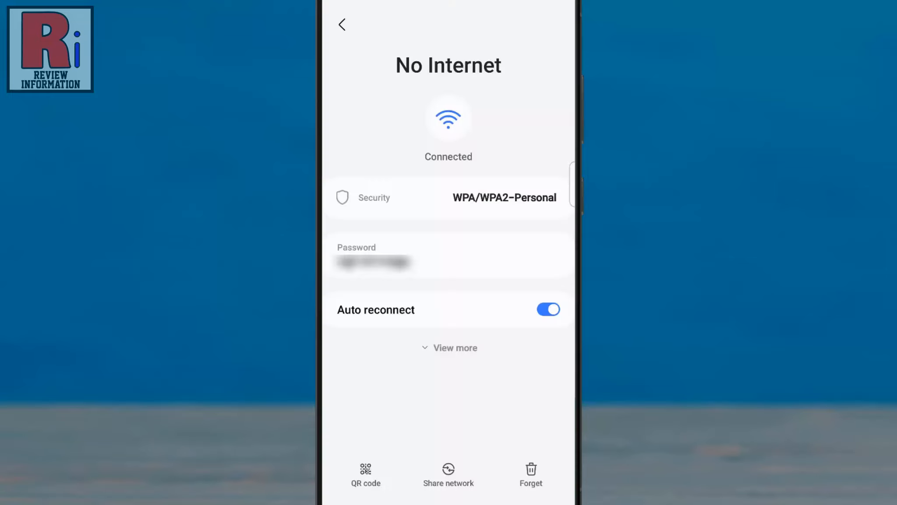
left_click(448, 256)
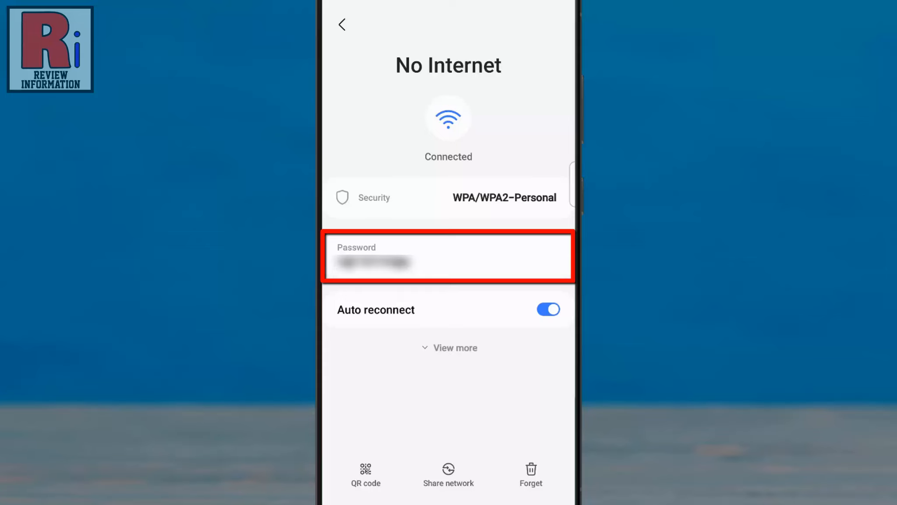